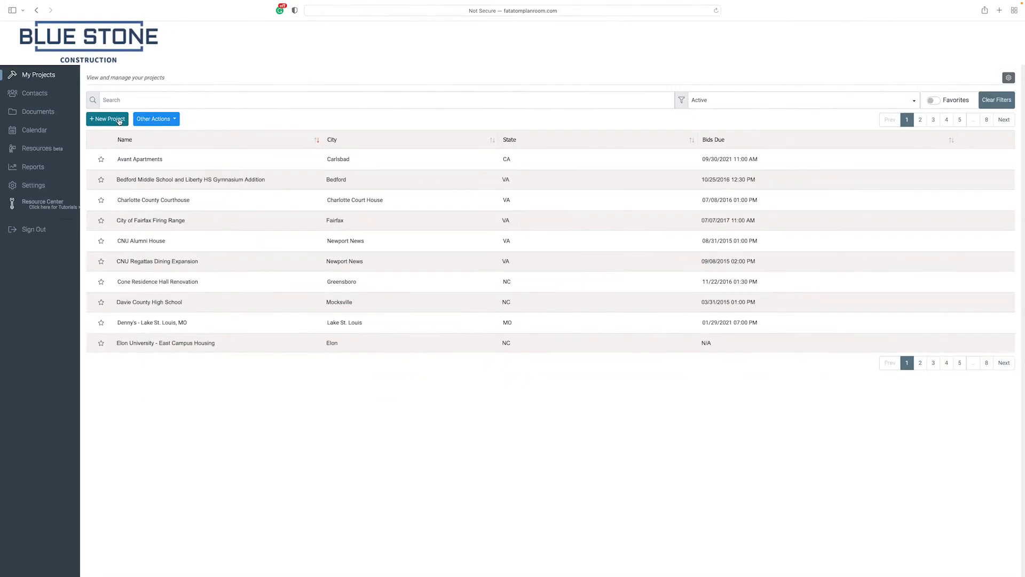
# - Start a new project 'Detroit Commercial' at 1234 XYZ Street, Detroit, MI 48217
pyautogui.click(107, 119)
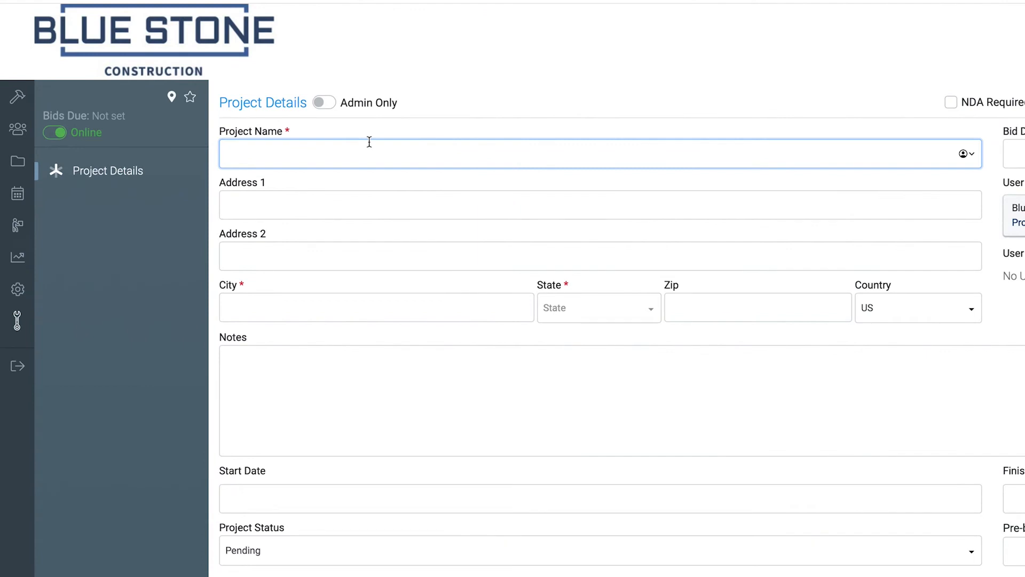
pyautogui.write('Detroit Commercial')
pyautogui.click(600, 204)
pyautogui.write('12')
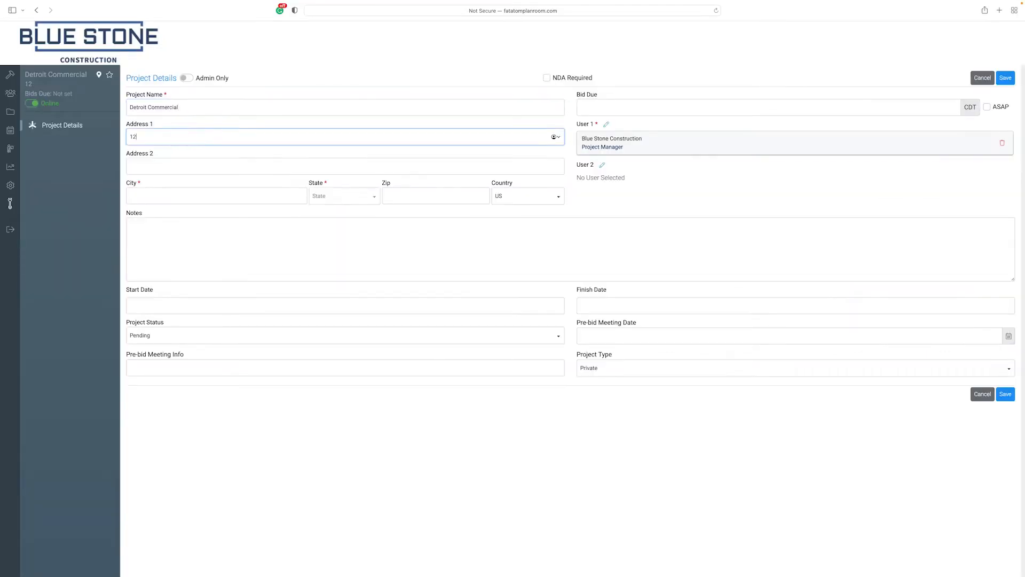
pyautogui.write('Detroit')
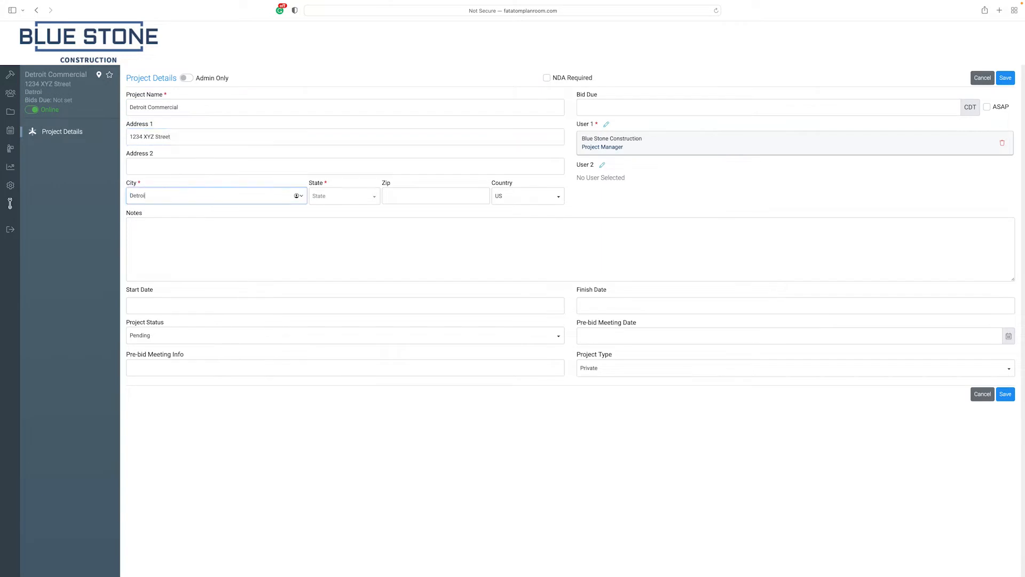
pyautogui.click(343, 195)
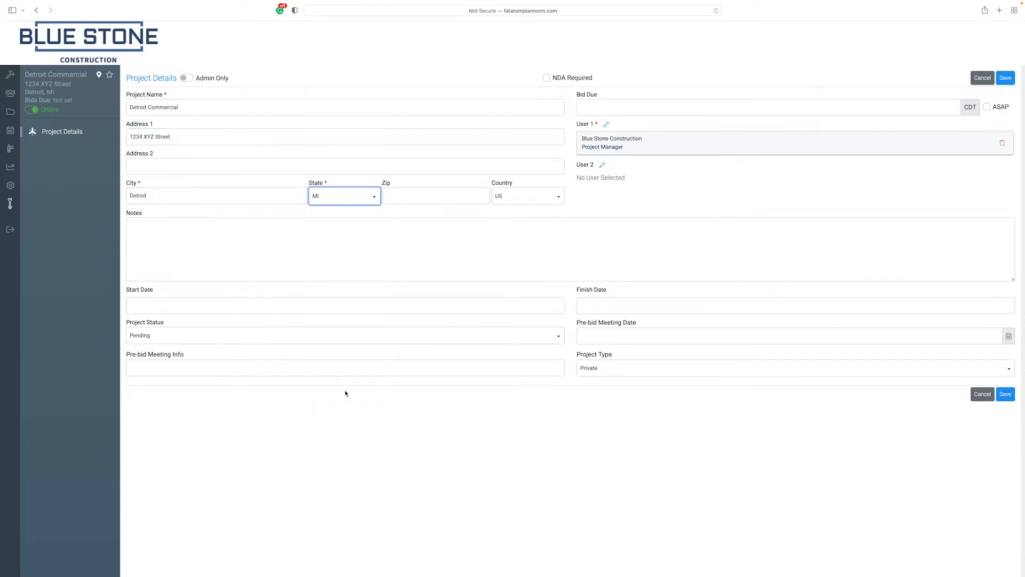
pyautogui.write('4')
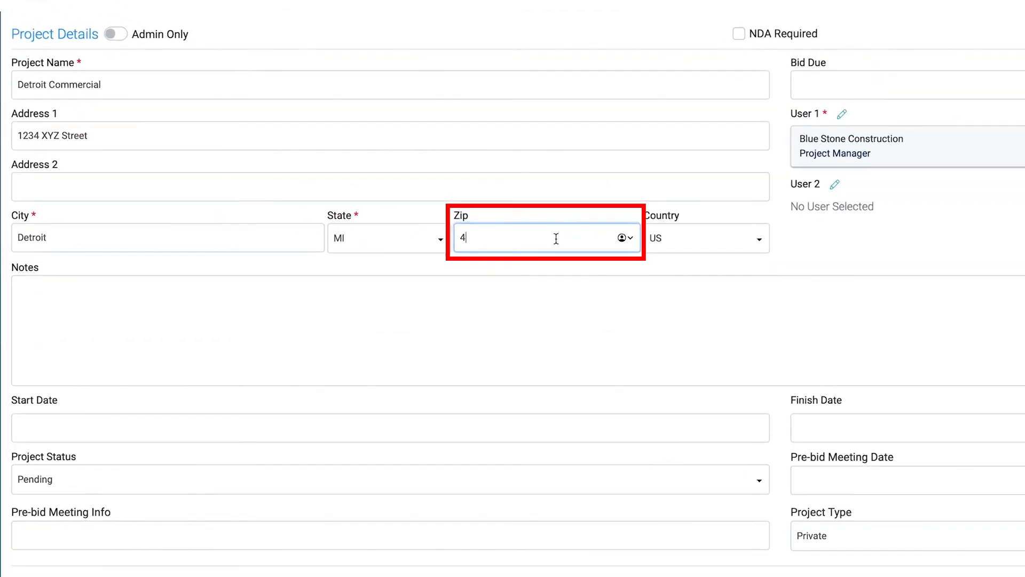
pyautogui.write('8217')
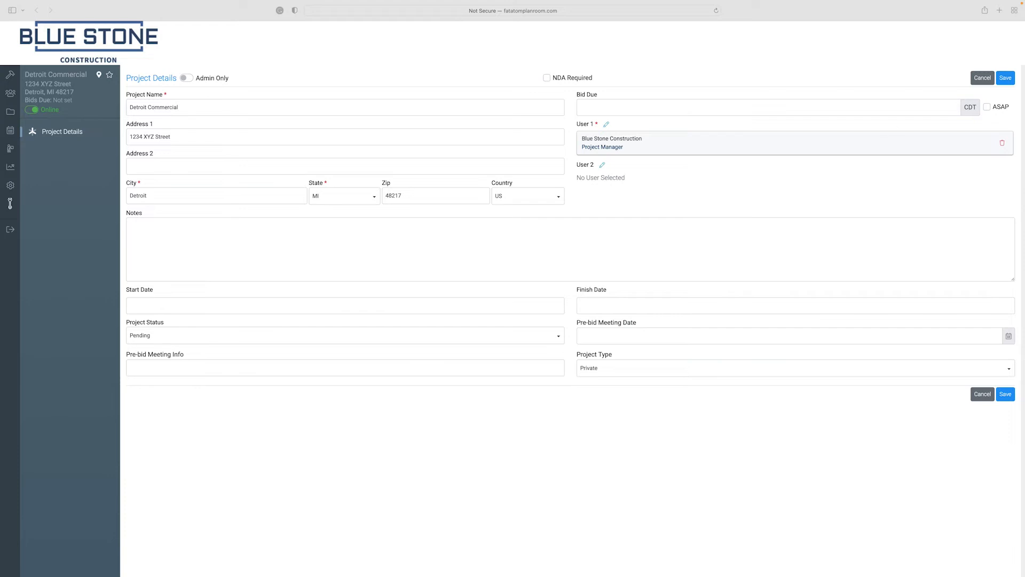
# - Set the bid due date to July 15, 2022 at 09:30 AM via the calendar and clock
pyautogui.click(771, 107)
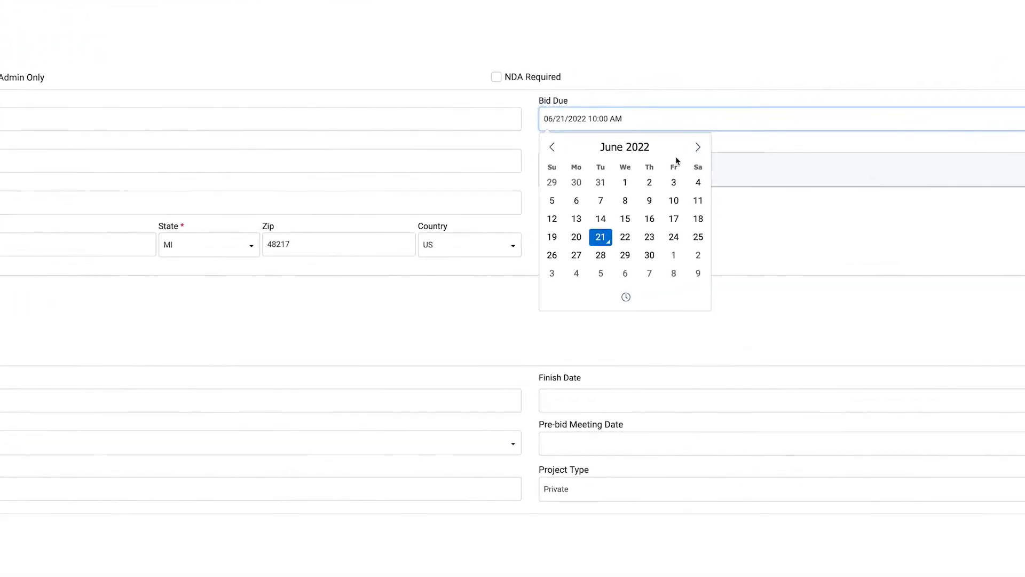
pyautogui.click(698, 146)
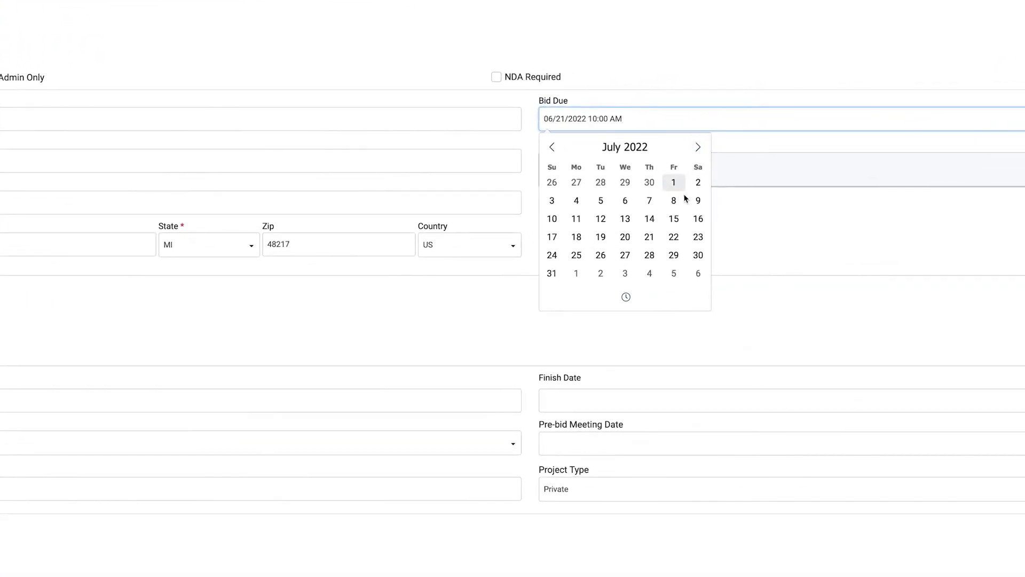
pyautogui.moveTo(674, 218)
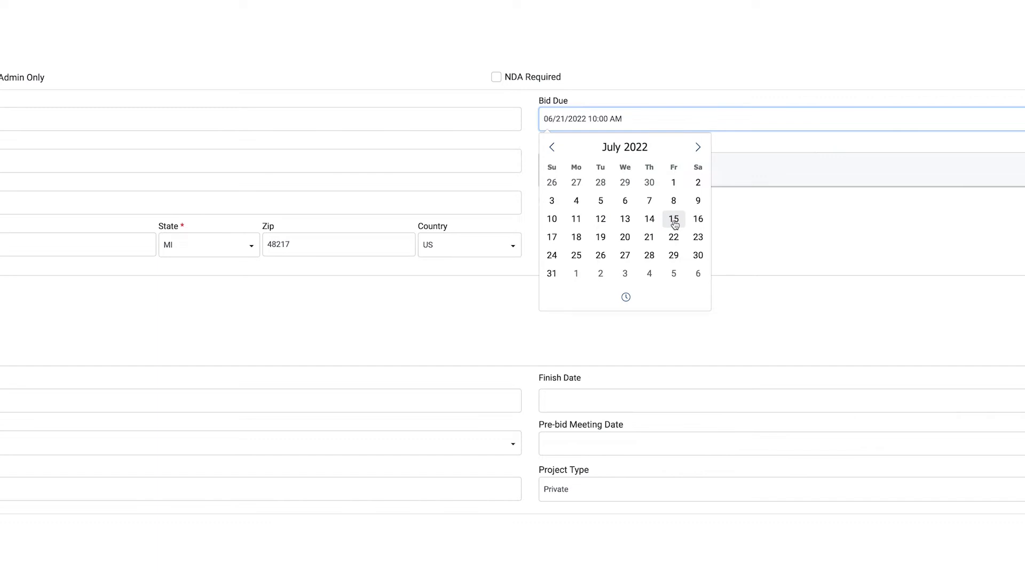
pyautogui.click(674, 218)
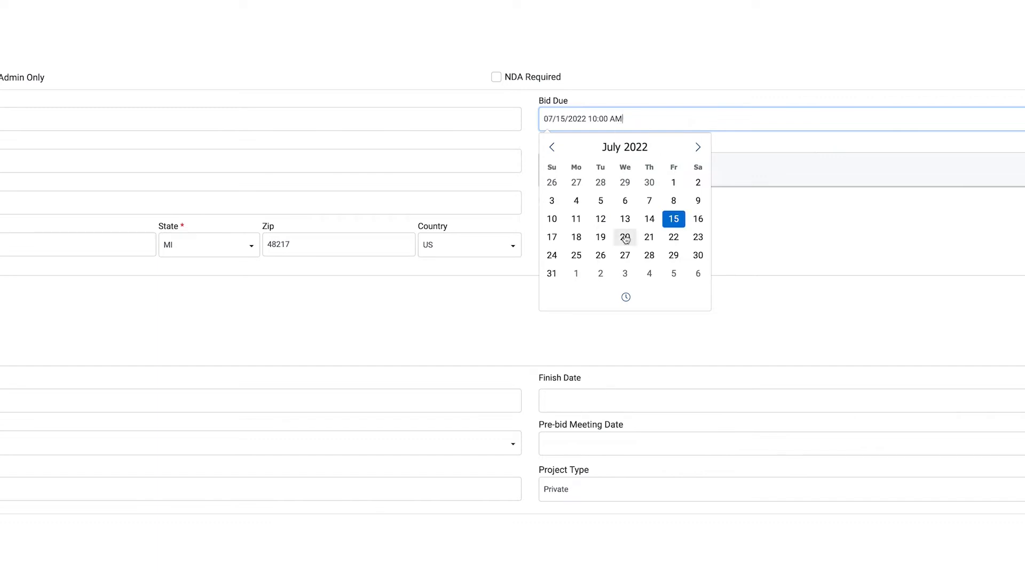
pyautogui.click(625, 296)
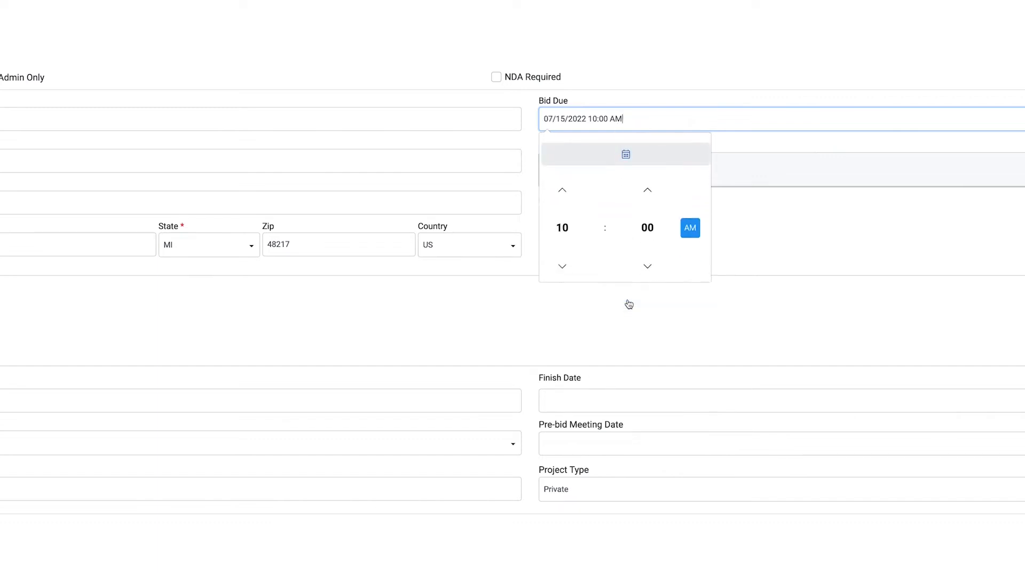
pyautogui.click(562, 266)
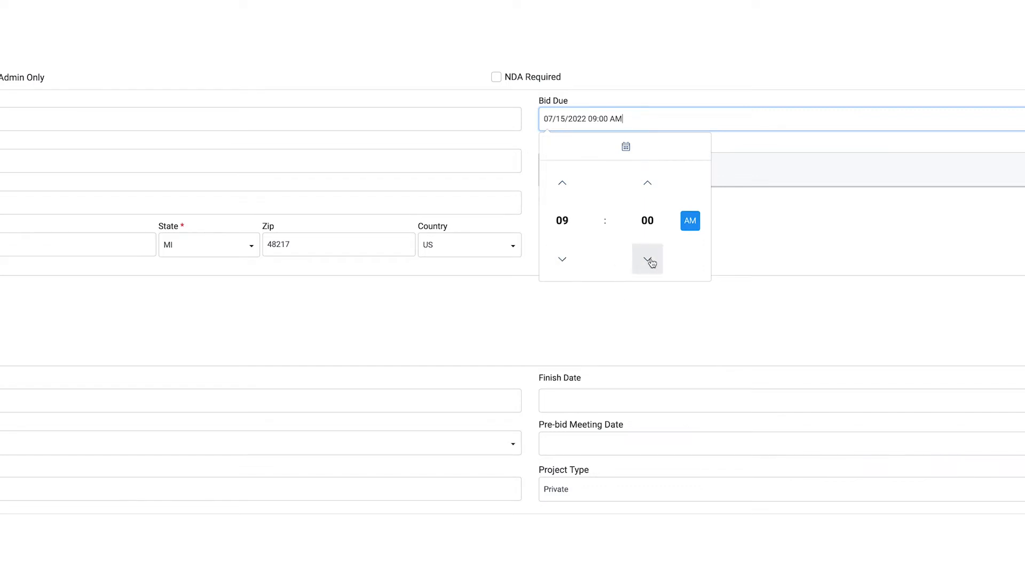
pyautogui.click(647, 259)
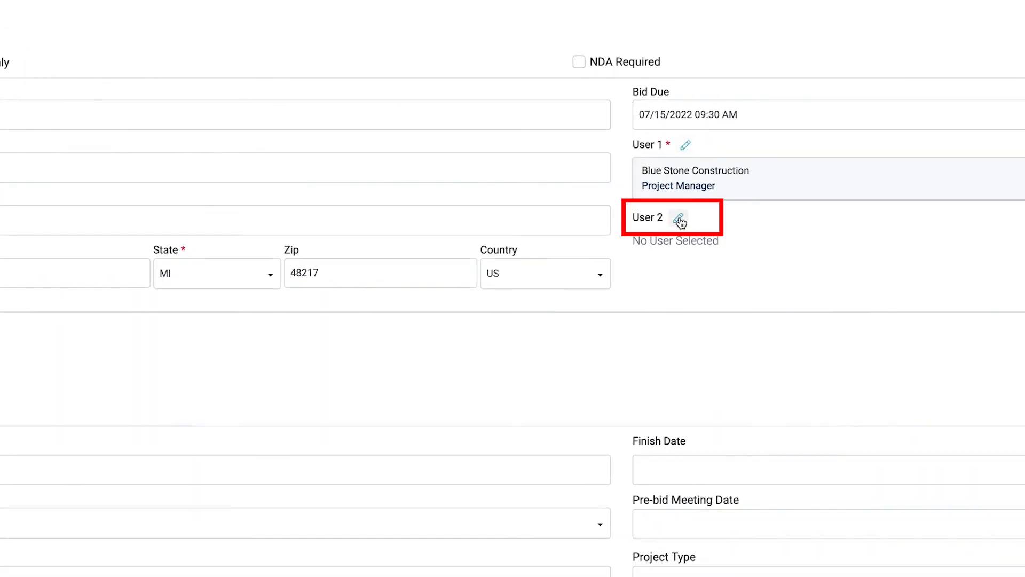
# - Assign the Blue Stone Construction Project Manager as User 2 on the project
pyautogui.click(682, 220)
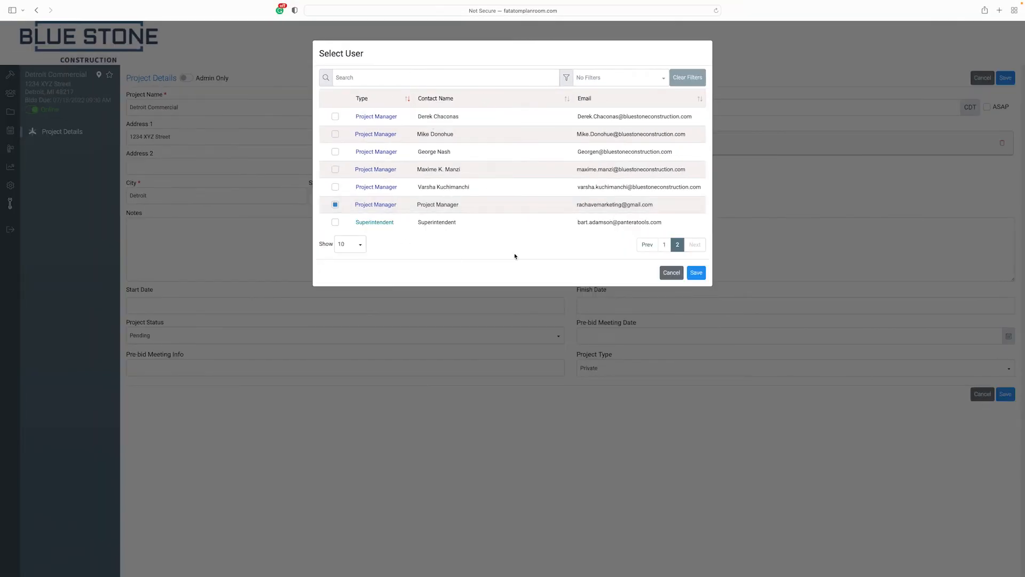
pyautogui.click(695, 273)
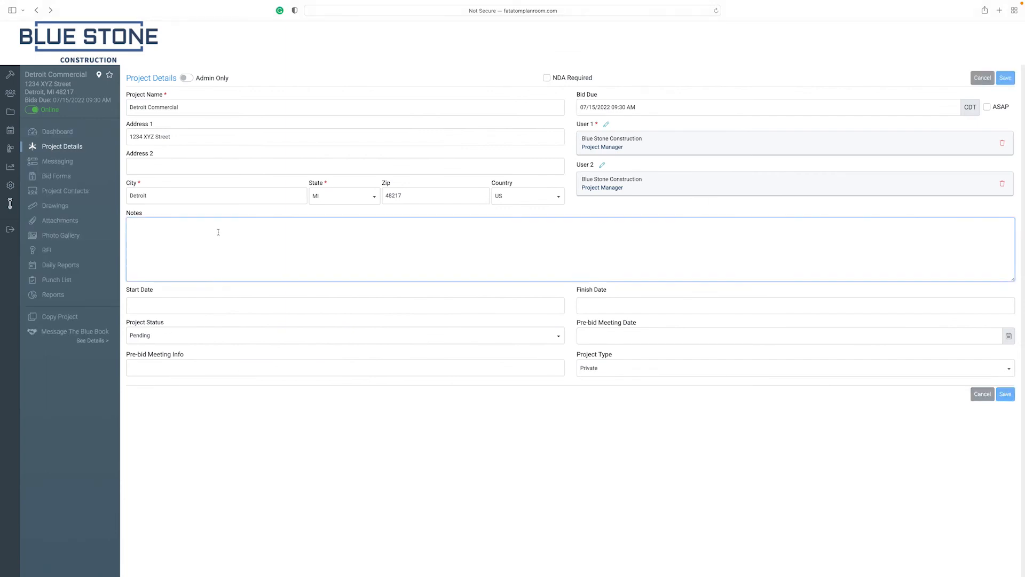
# - Enter notes: 'A six-story mixed use project with three levels of retail, and 28 residential units.'
pyautogui.write('A six-story')
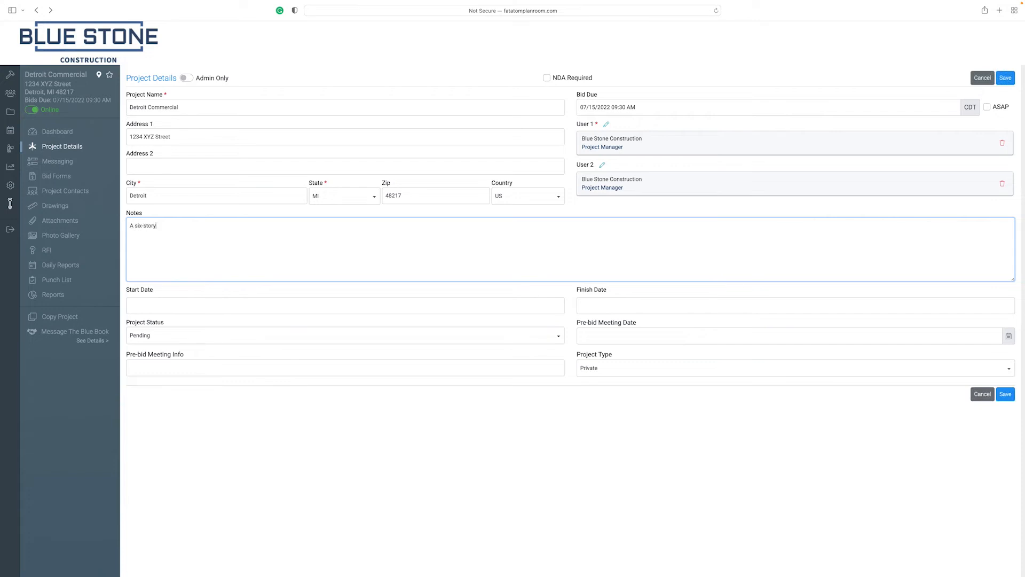
pyautogui.write('mixed use project with three levels of reta')
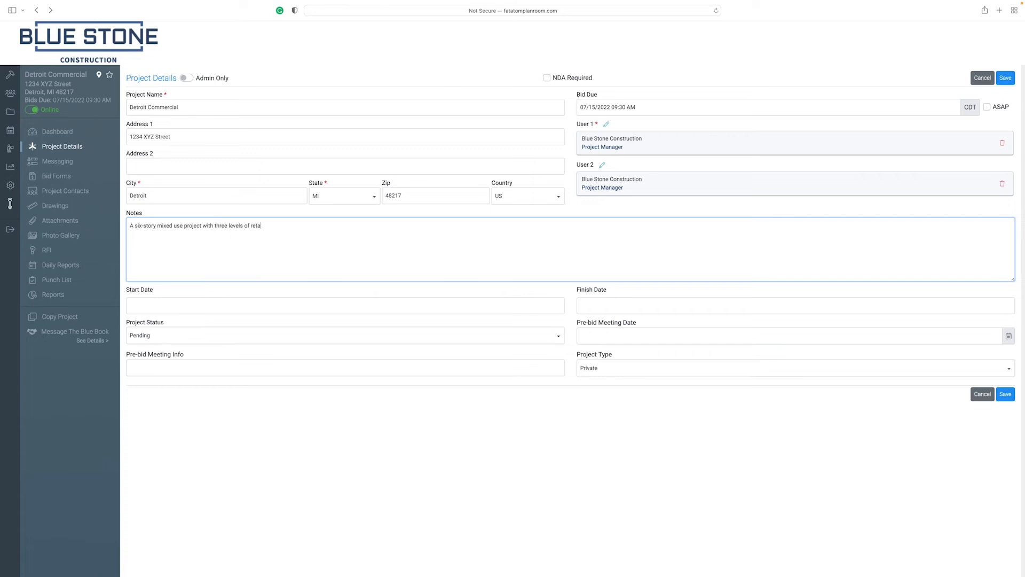
pyautogui.write('il, and 28 residenti')
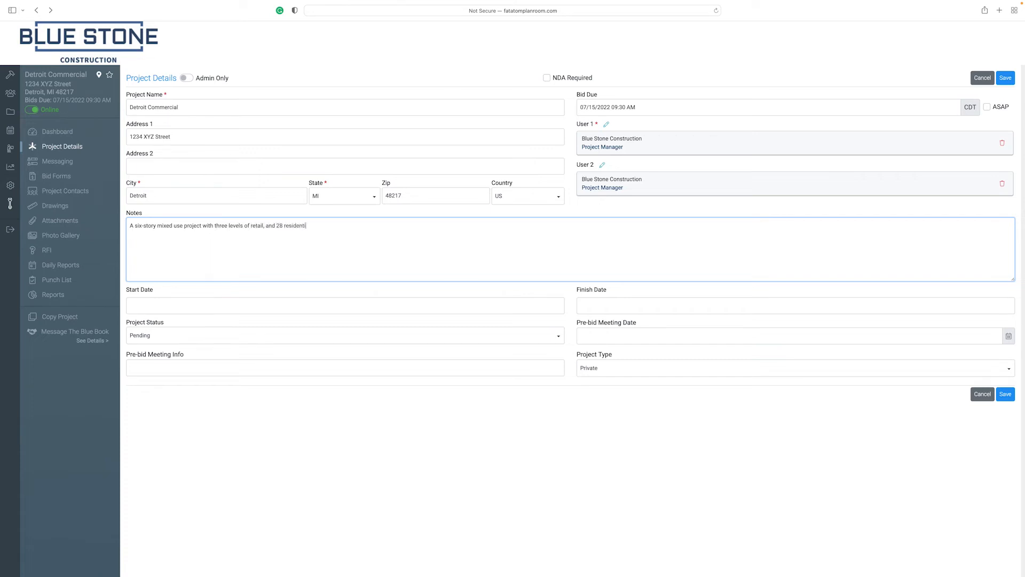
pyautogui.write('al units.')
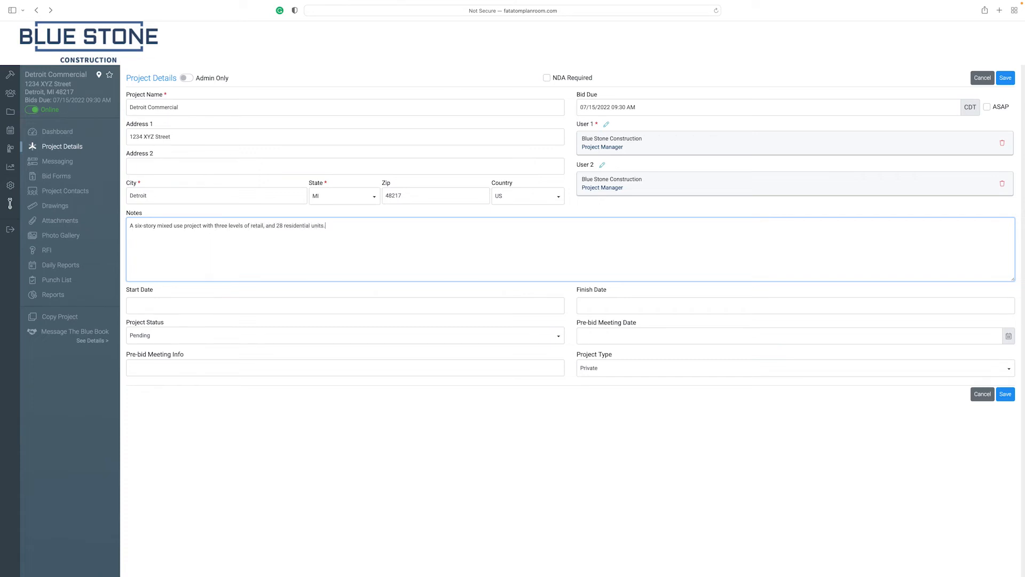
pyautogui.click(345, 304)
pyautogui.write('08/01/2022')
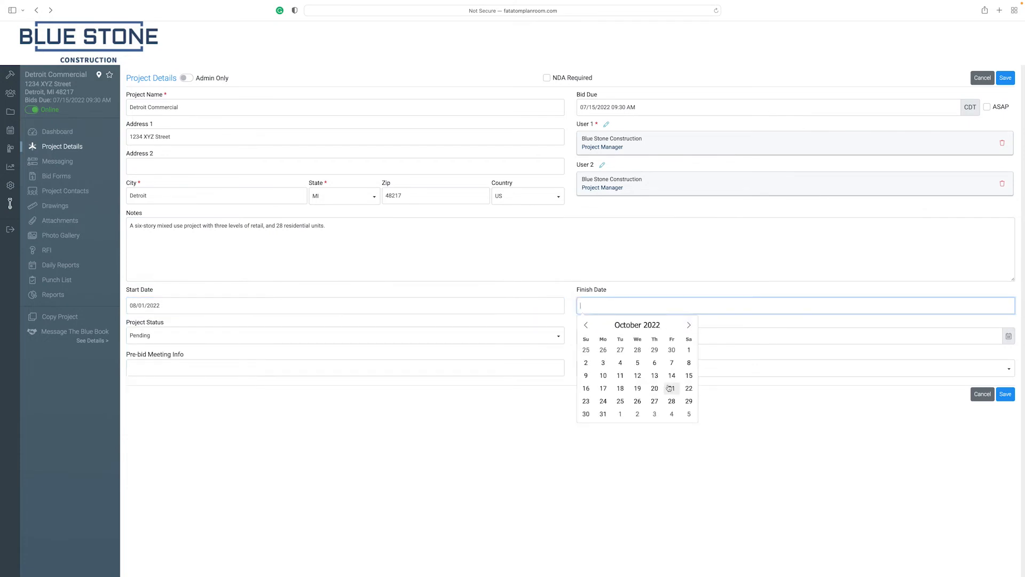
# - Set finish date October 21, 2022 and save the Detroit Commercial project
pyautogui.click(655, 388)
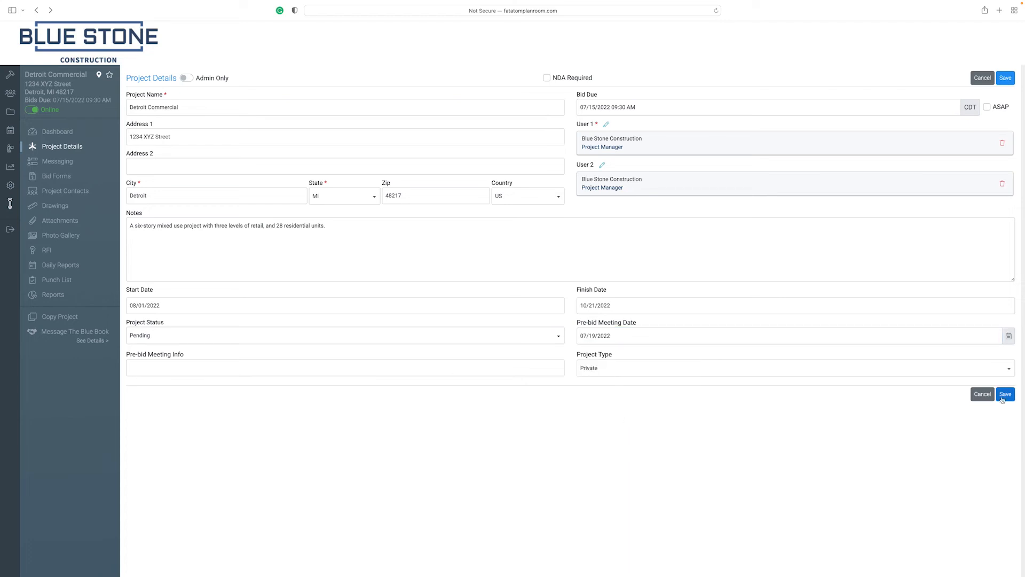
pyautogui.click(1005, 394)
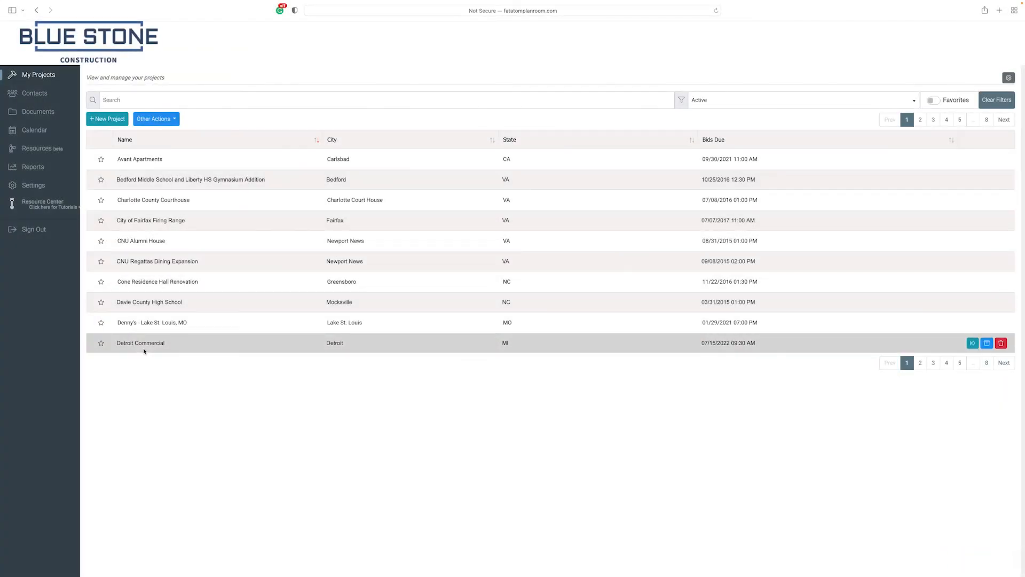
# - Open Detroit Commercial, return to My Projects and star it as a favorite
pyautogui.click(140, 343)
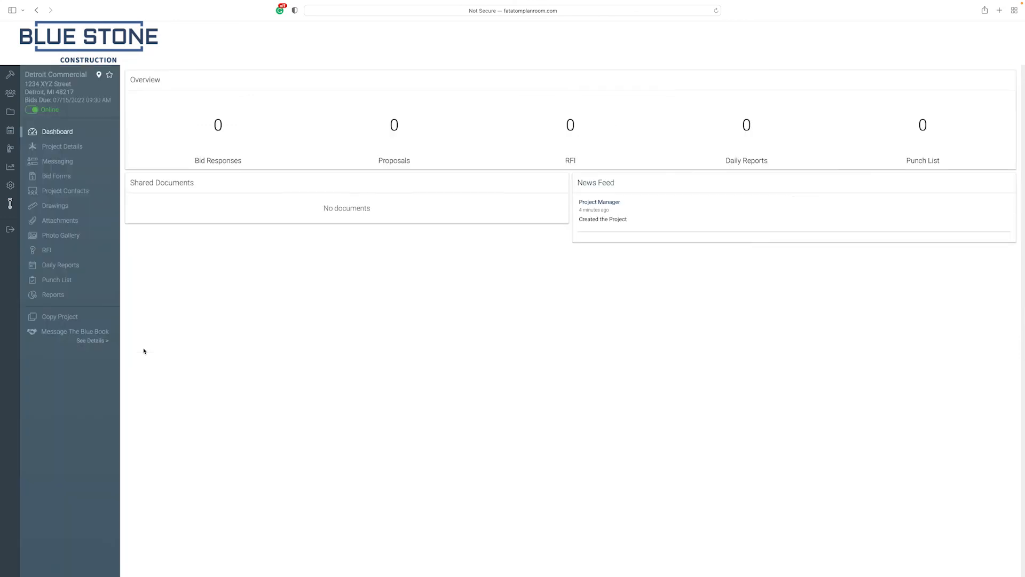
pyautogui.click(62, 146)
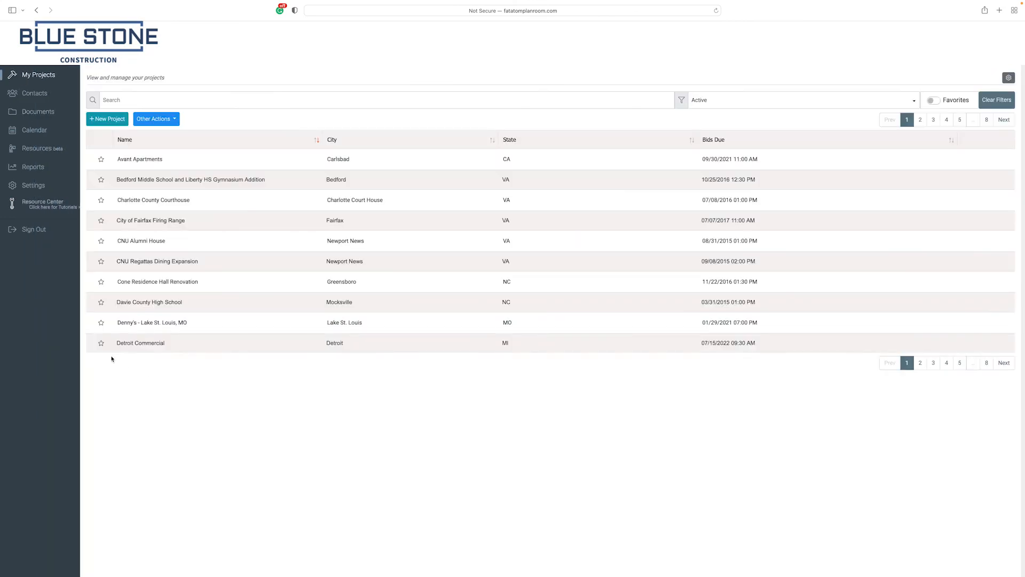
pyautogui.click(100, 343)
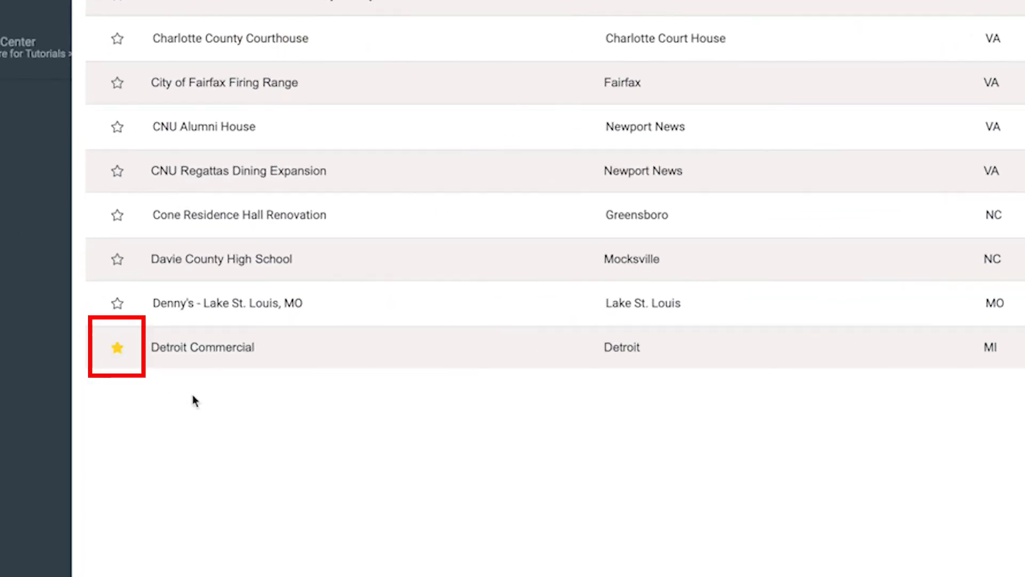